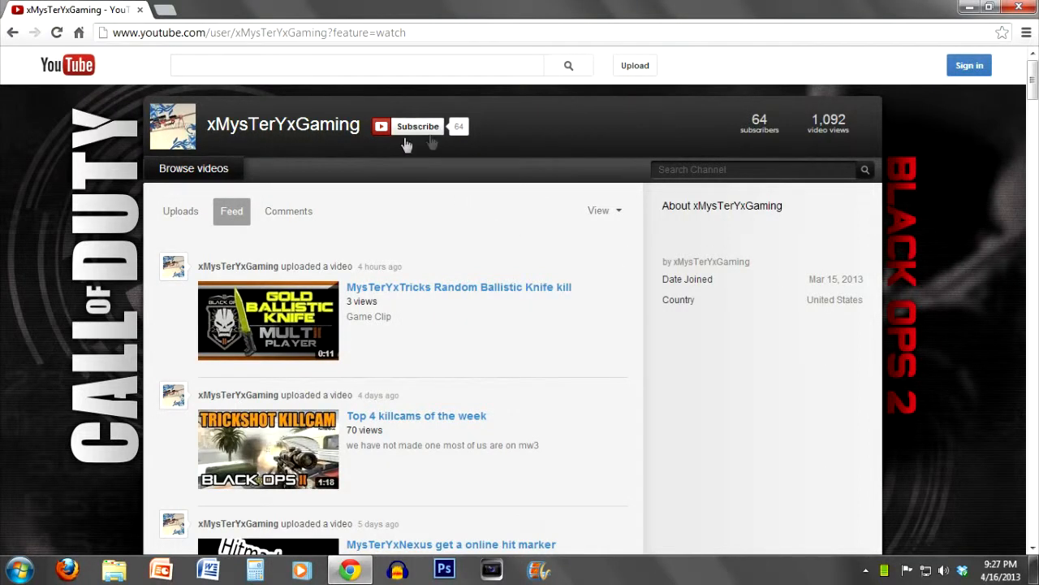
- Scroll down through the YouTube gaming channel page
{"action": "left_click", "coordinate": [418, 125]}
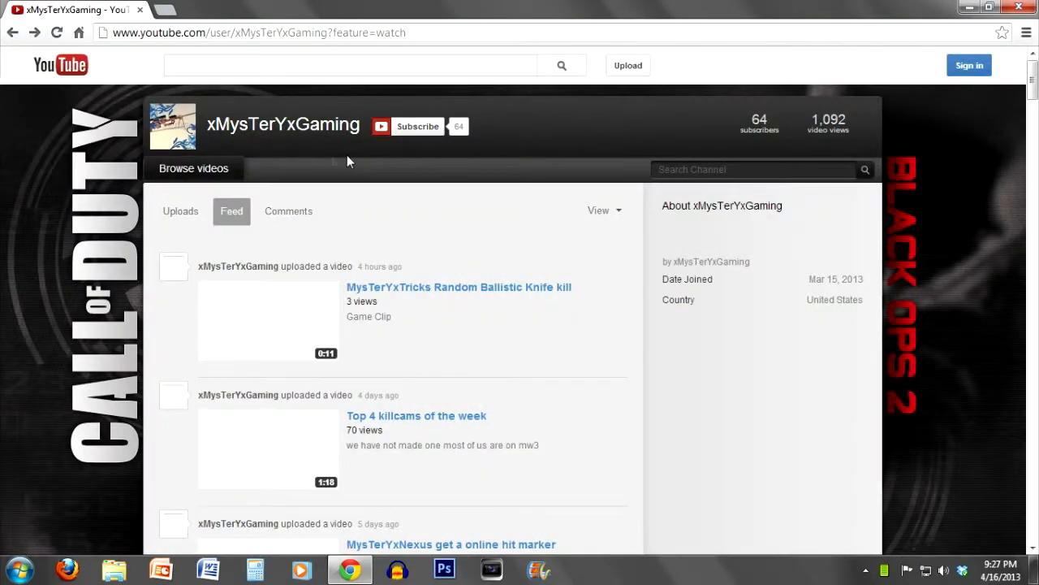
{"action": "scroll", "scroll_direction": "down", "scroll_amount": 3}
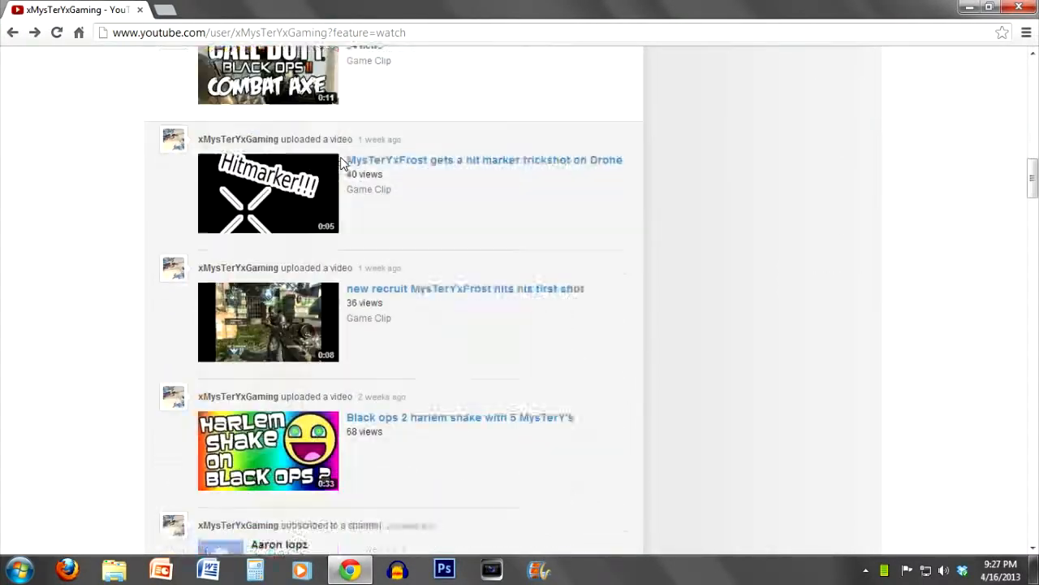
{"action": "scroll", "scroll_direction": "down", "scroll_amount": 3}
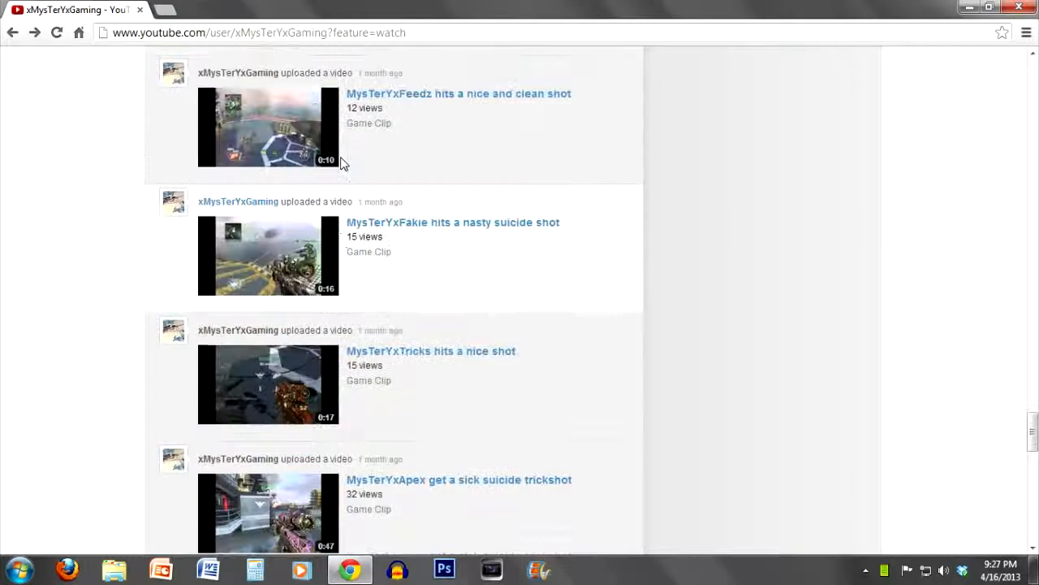
{"action": "scroll", "scroll_direction": "down", "scroll_amount": 3}
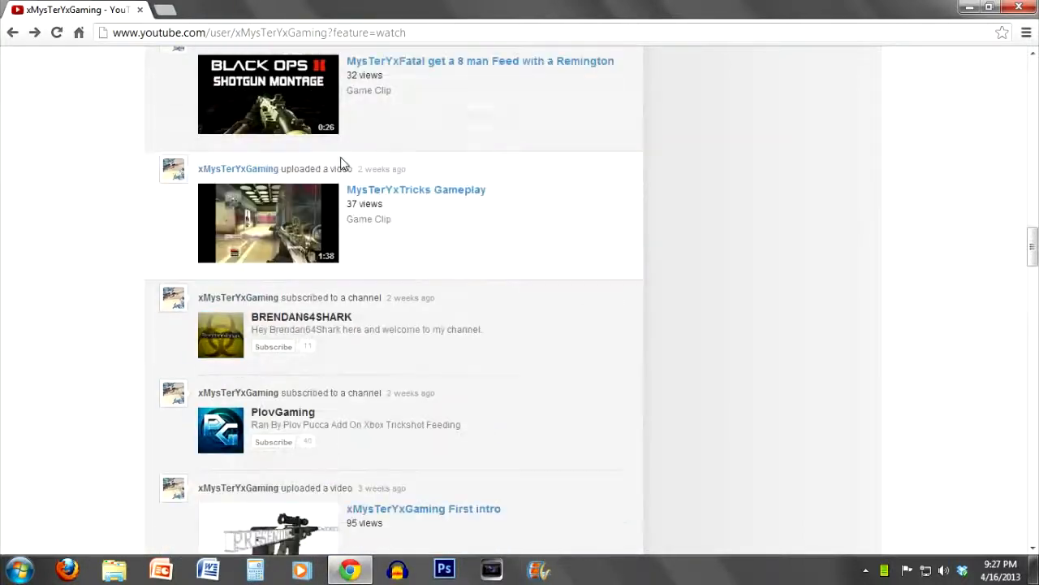
- Return to the top of the channel page and reveal the hidden taskbar tray icons
{"action": "scroll", "scroll_direction": "up", "scroll_amount": 3}
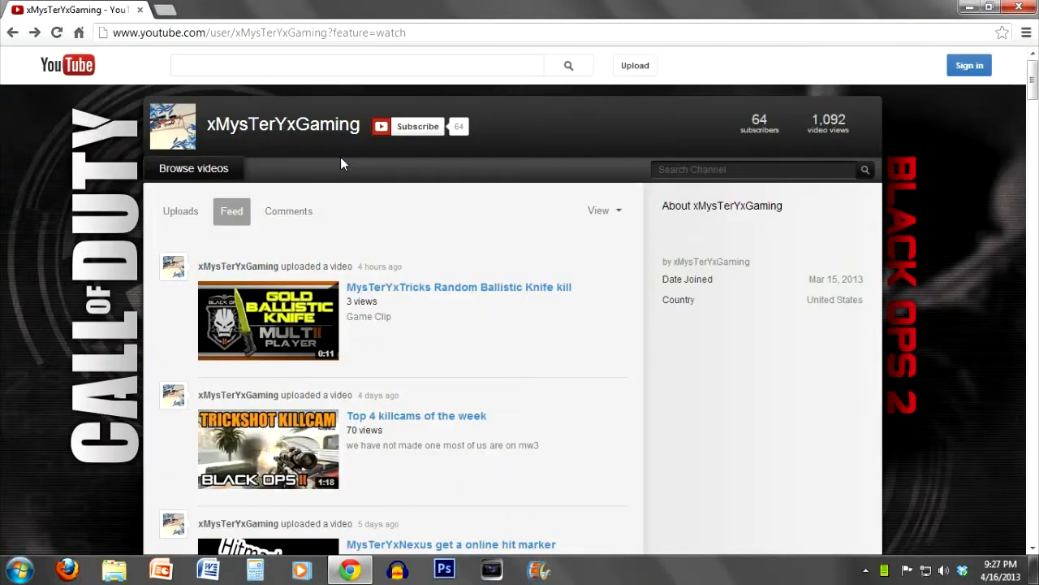
{"action": "double_click", "coordinate": [239, 125]}
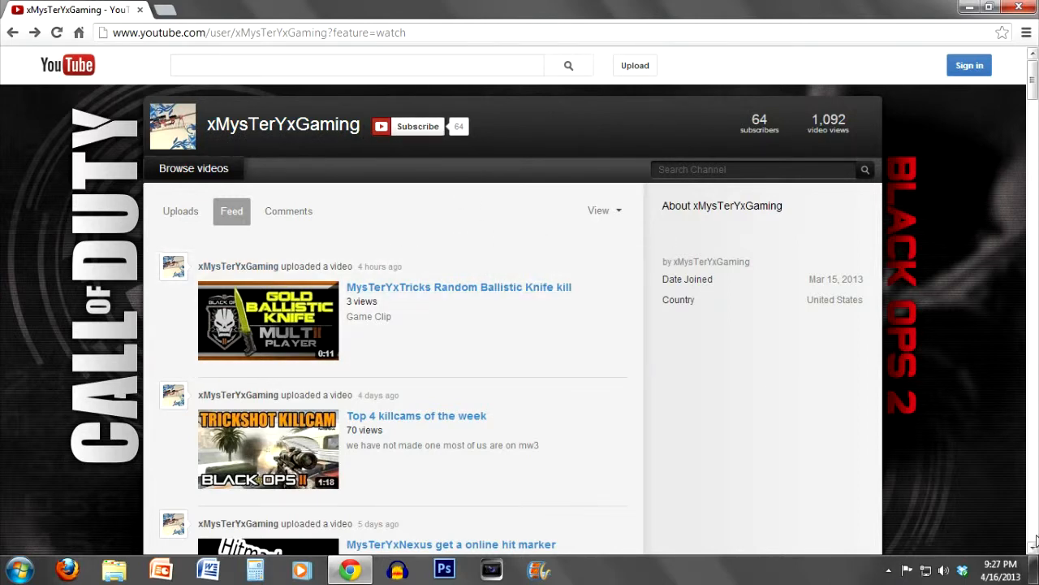
{"action": "left_click", "coordinate": [889, 569]}
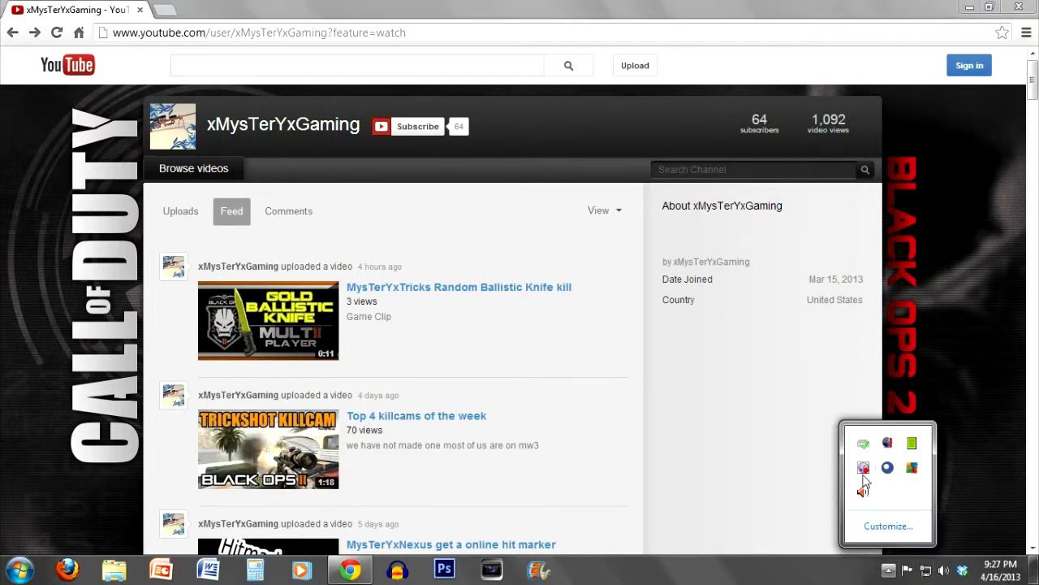